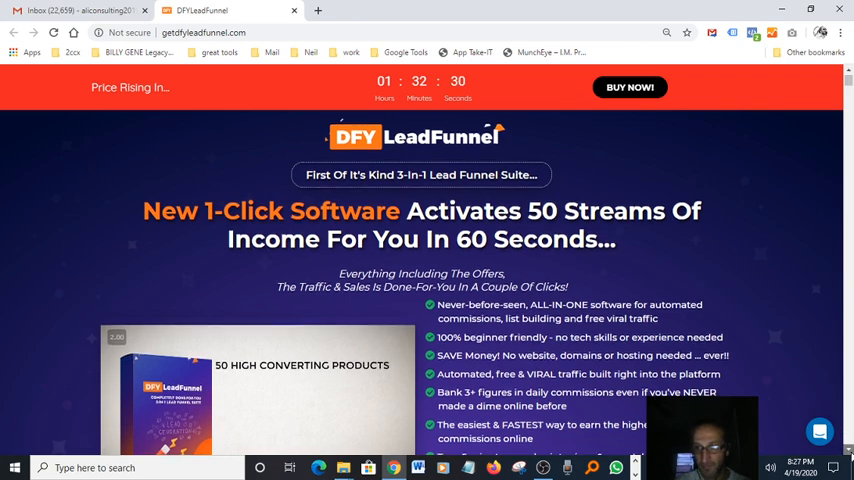
Step: Scroll to the product video beside the feature bullets and play it
scroll(down, 3)
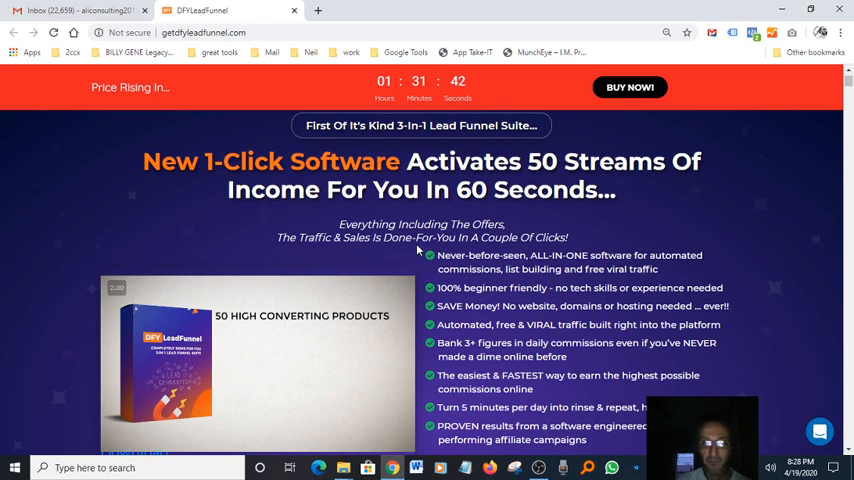
mouse_move(480, 252)
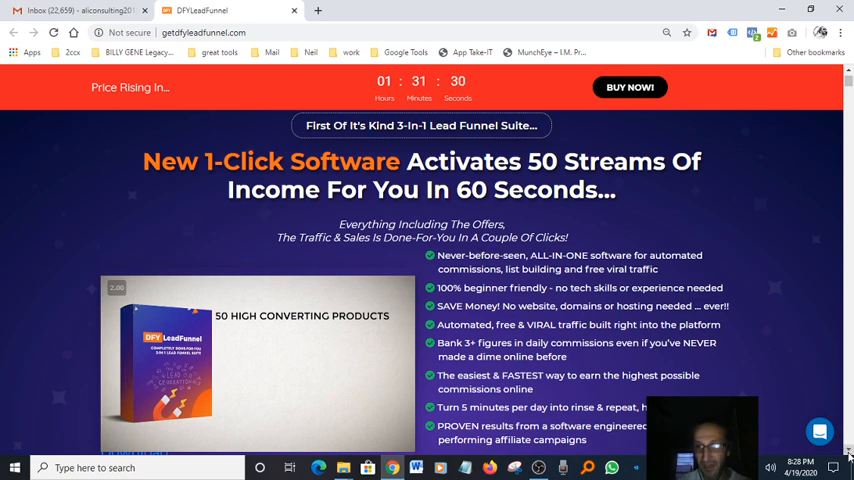
scroll(down, 3)
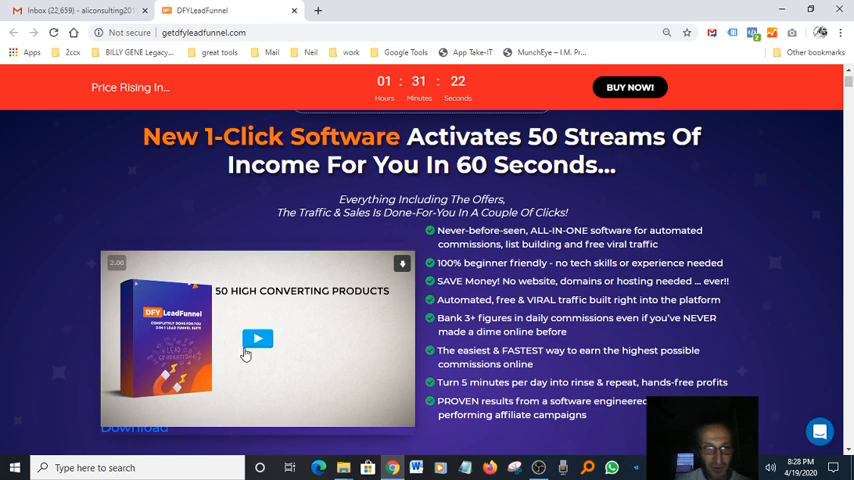
click(257, 338)
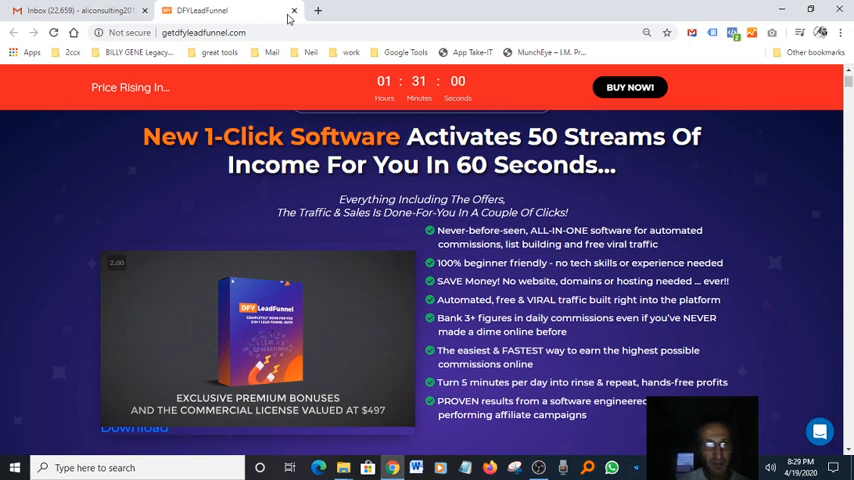
Step: In a new tab, open calendar.google.com and view the April 19 DFY Leadfunnel event
click(75, 10)
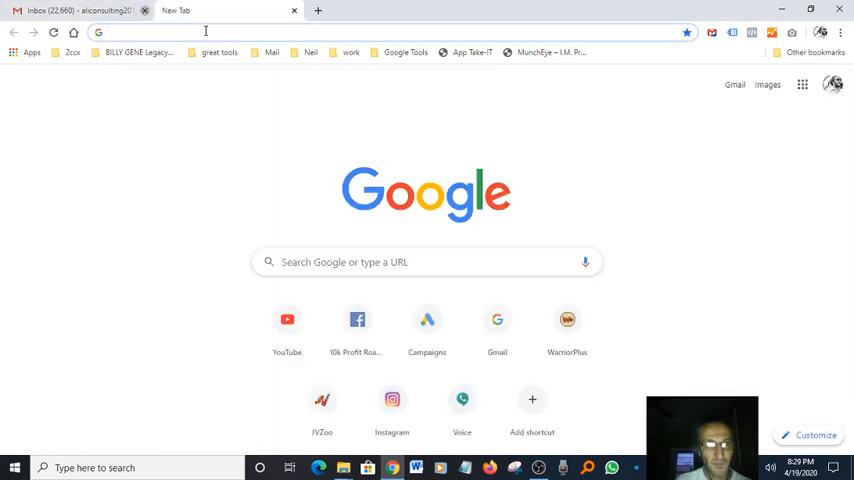
click(144, 10)
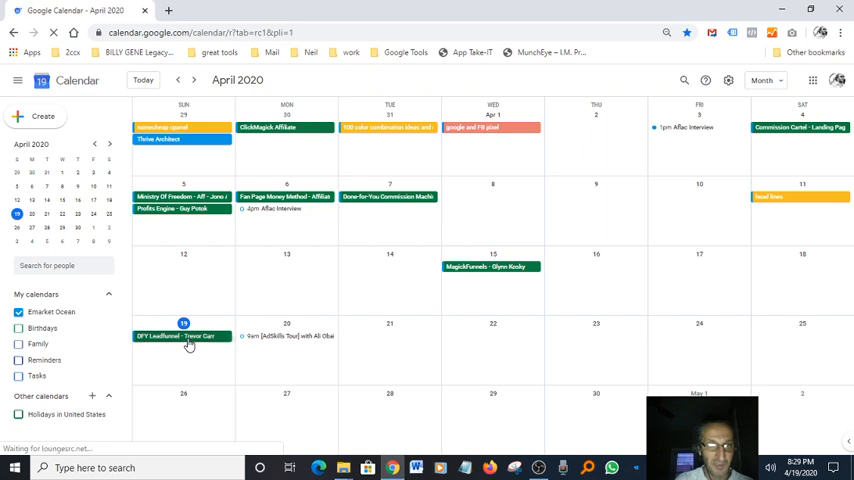
click(183, 335)
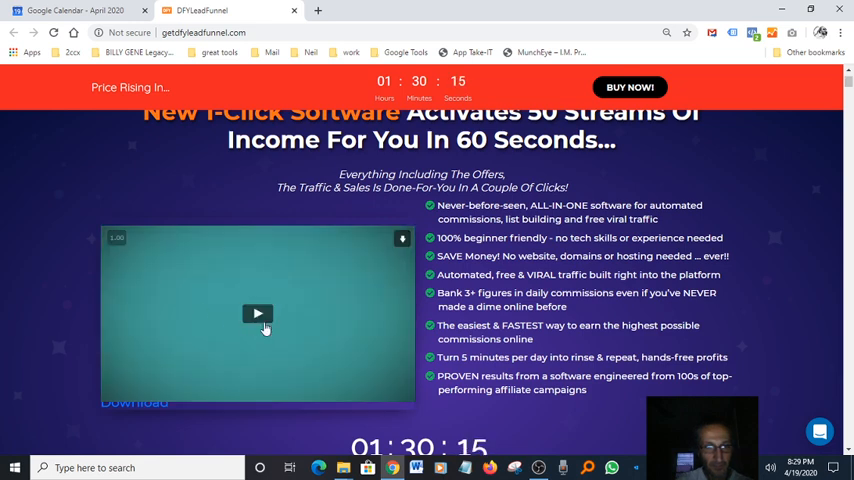
click(257, 313)
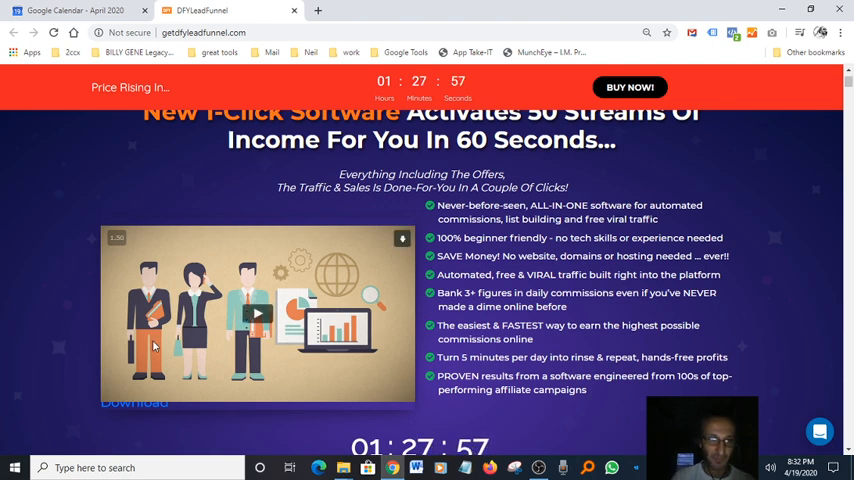
Step: Play the DFY LeadFunnel sales video beside the software benefits list
click(257, 313)
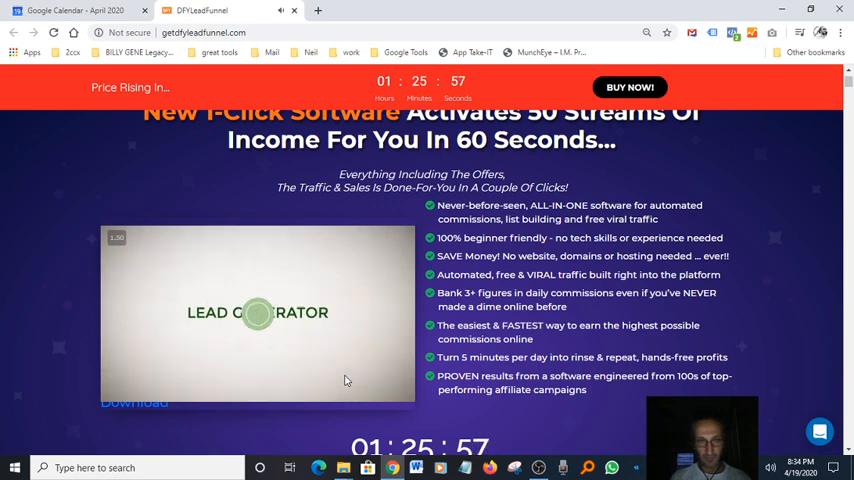
Step: Pause the sales video on its 50 high-converting products slide
click(257, 313)
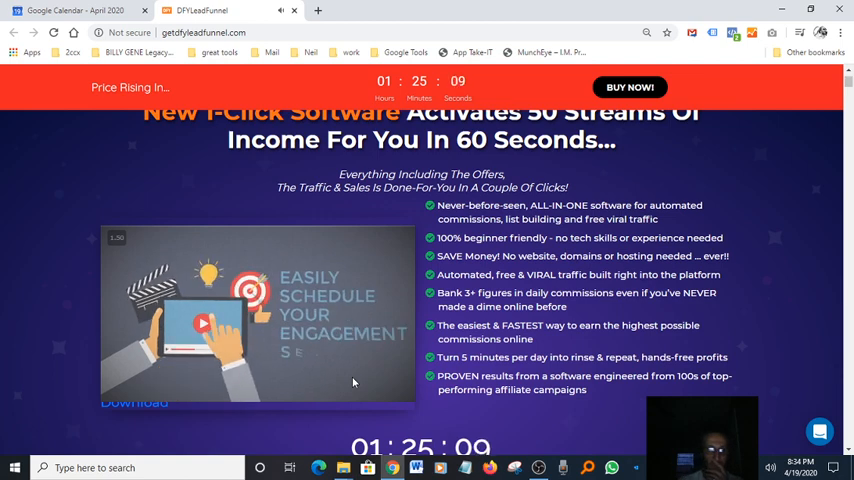
click(203, 323)
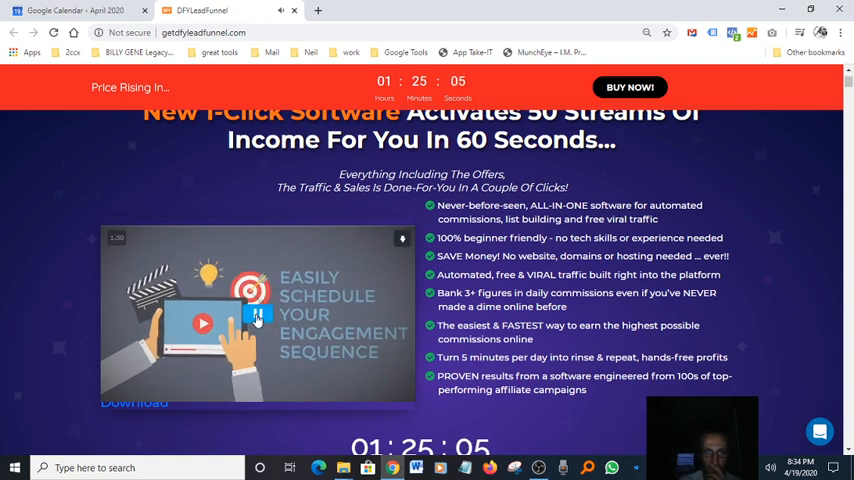
click(257, 315)
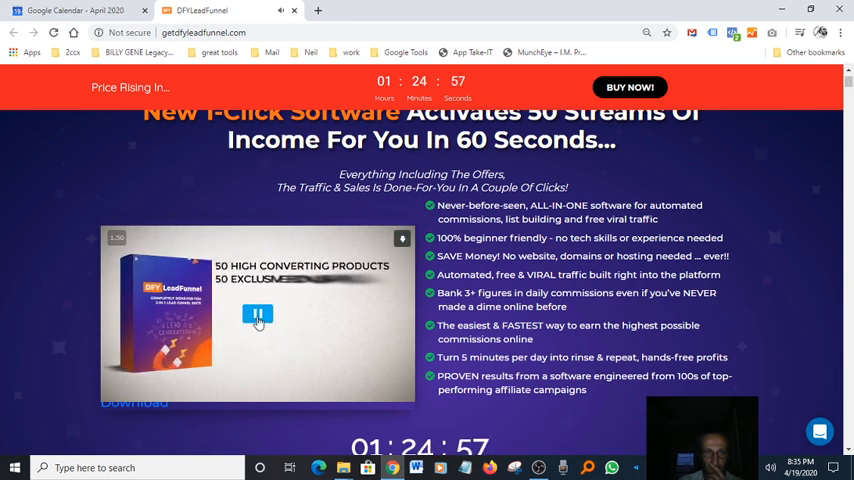
click(257, 314)
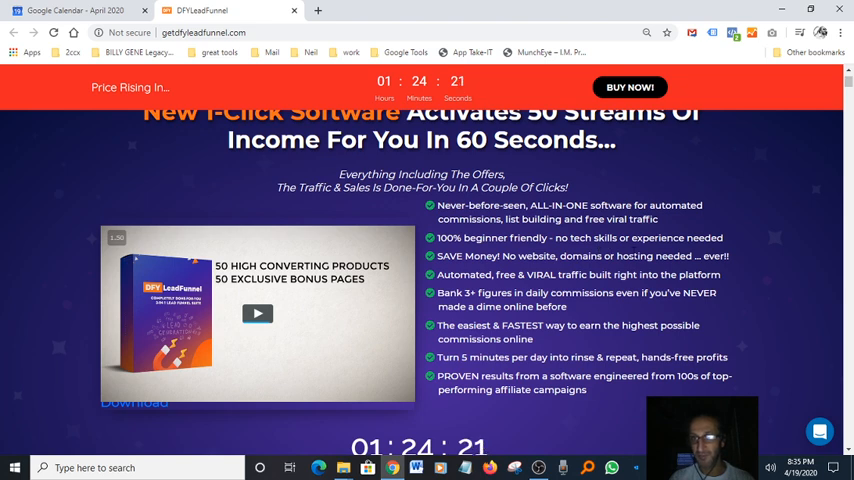
mouse_move(735, 248)
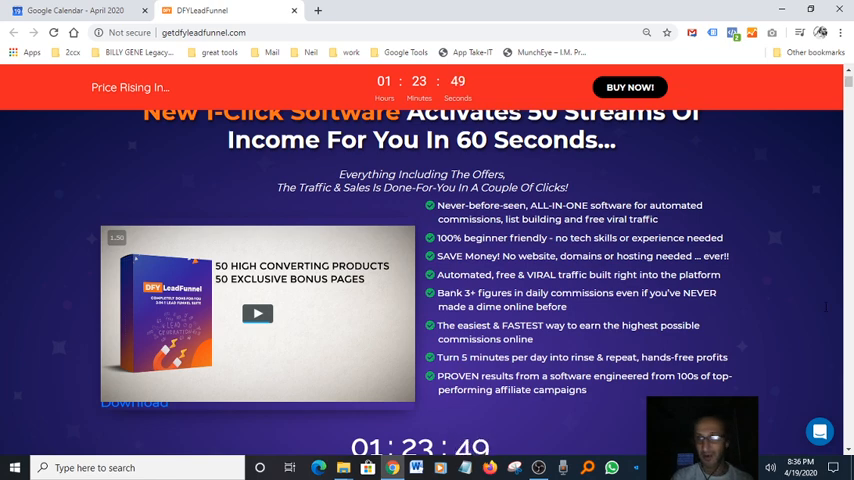
Step: Scroll down to the countdown timer and the $197-to-$29 one-time offer
scroll(down, 3)
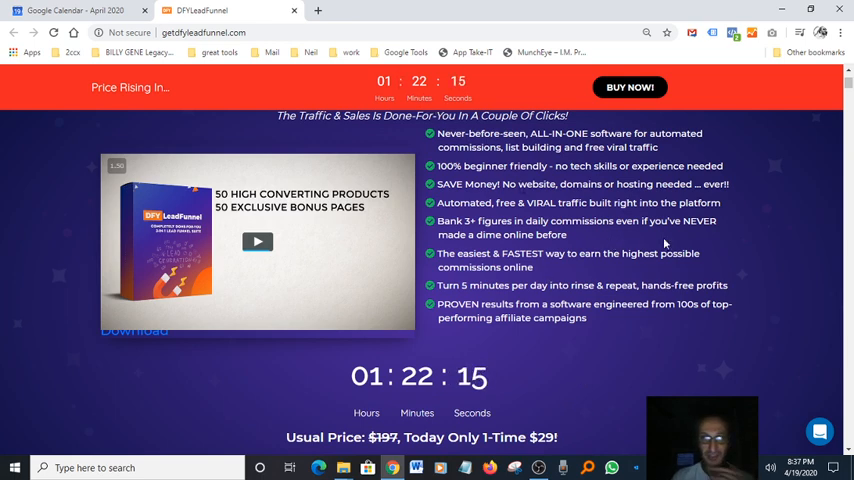
mouse_move(763, 236)
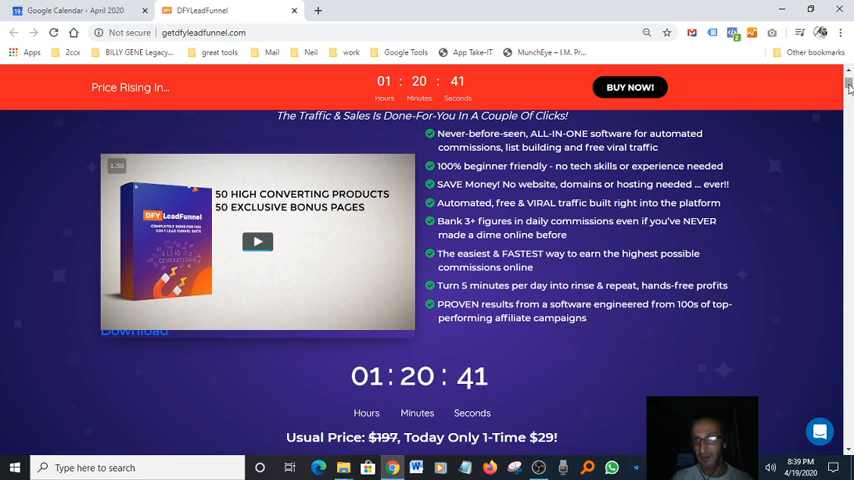
Step: Scroll past testimonials and bonus licenses to the 30-Day Money-Back Guarantee section
scroll(down, 3)
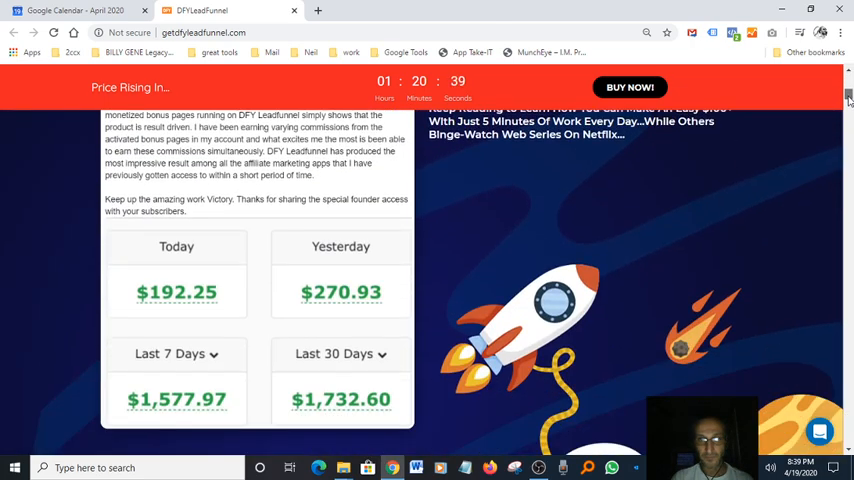
scroll(up, 3)
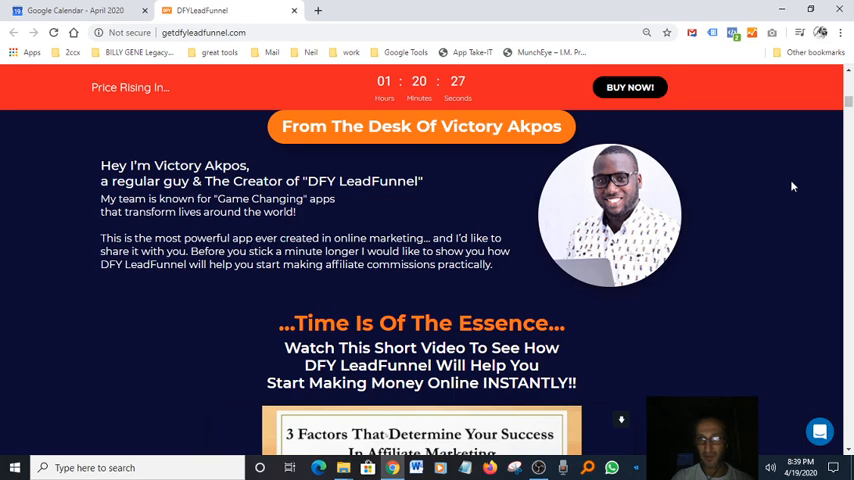
scroll(down, 3)
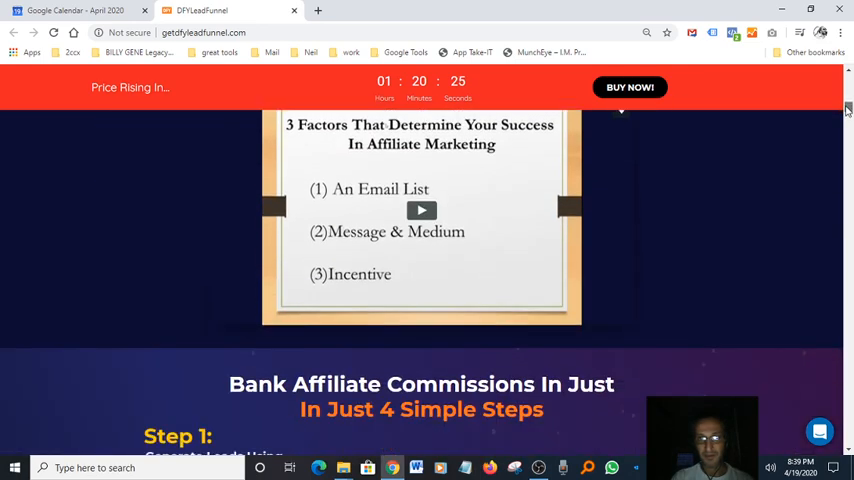
scroll(down, 3)
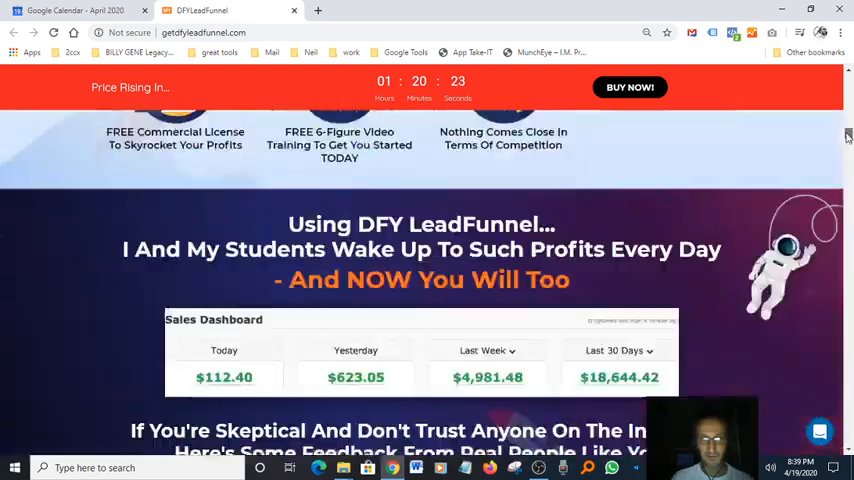
scroll(down, 3)
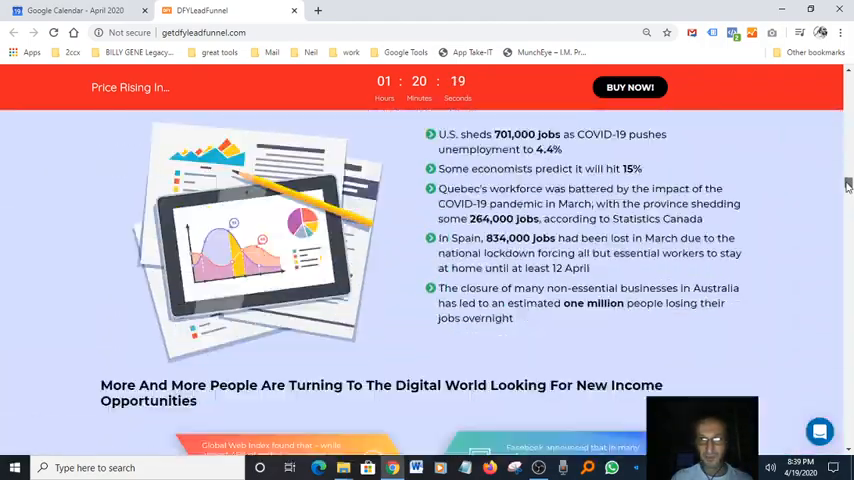
scroll(down, 3)
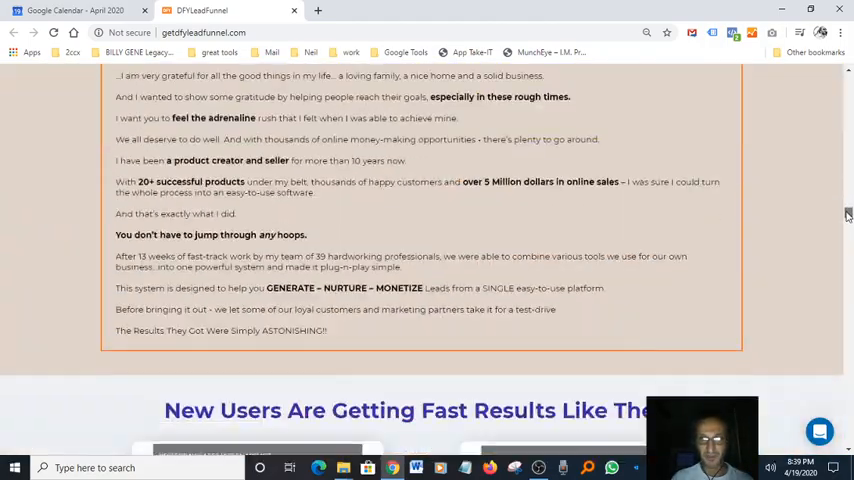
scroll(down, 3)
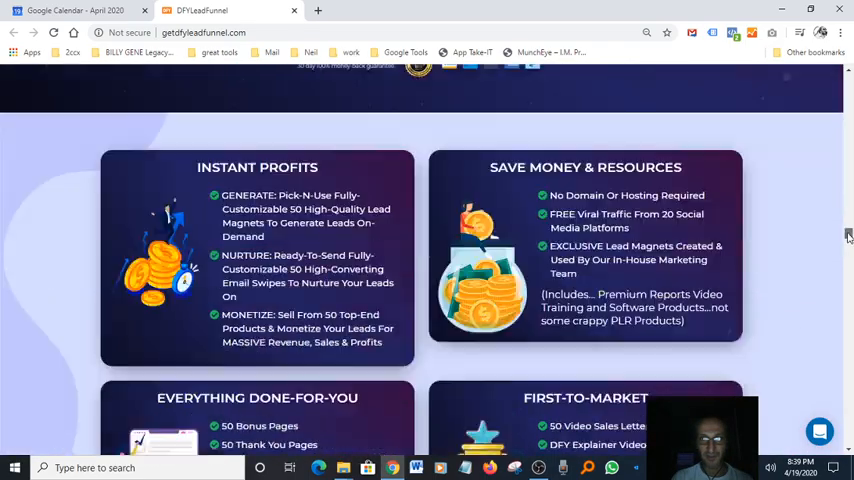
scroll(down, 3)
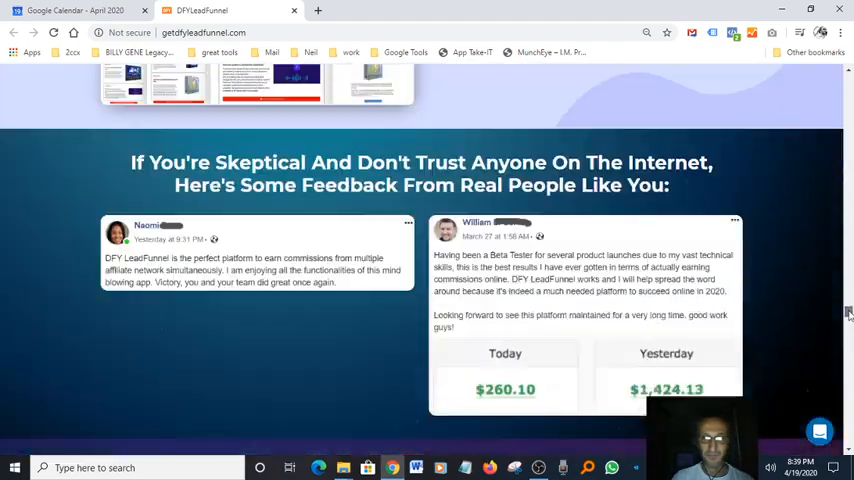
scroll(down, 3)
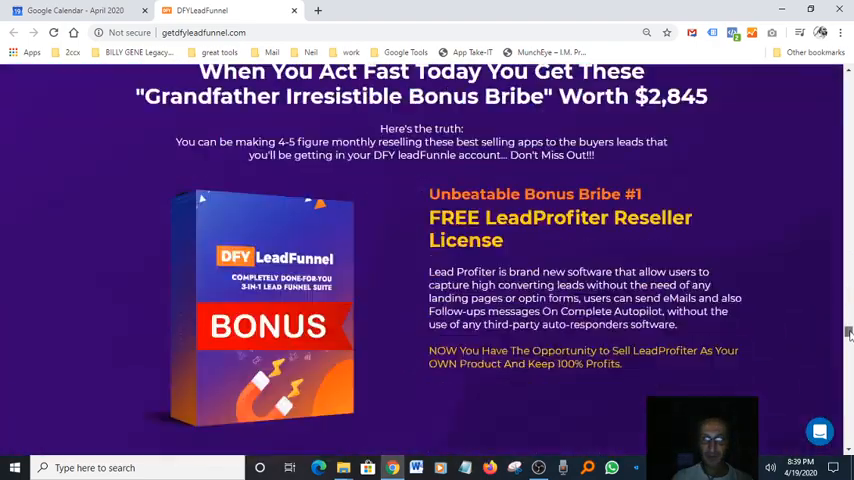
scroll(down, 3)
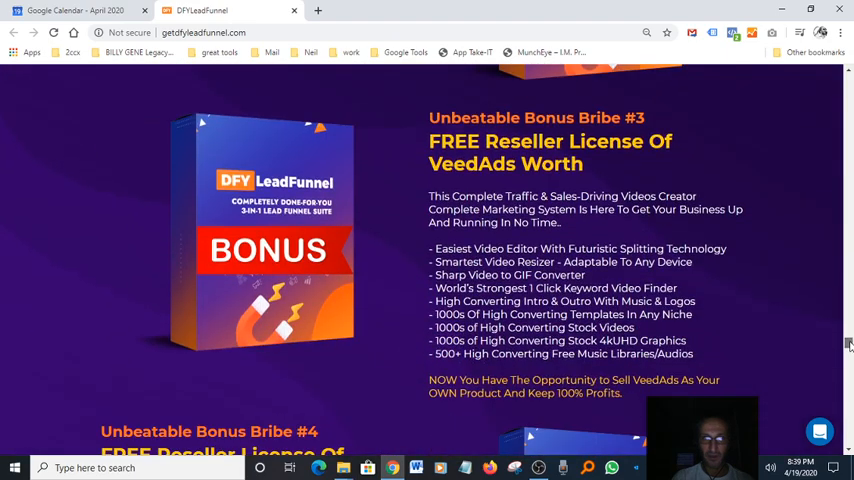
scroll(down, 3)
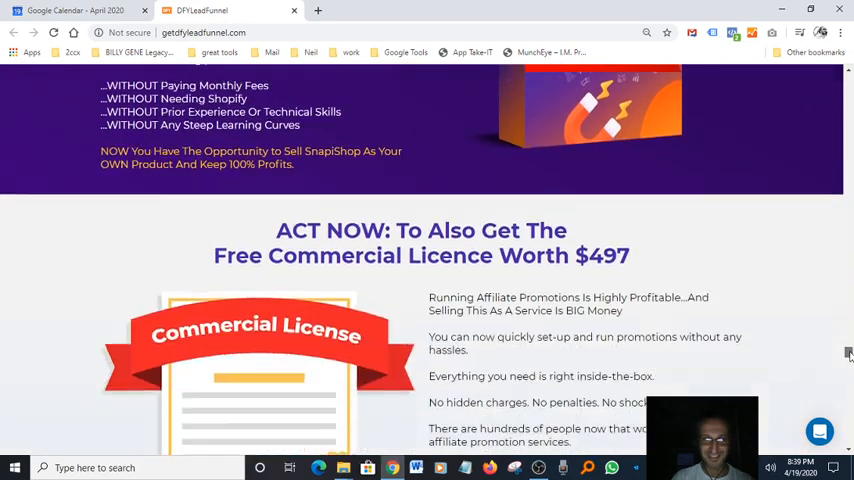
scroll(down, 3)
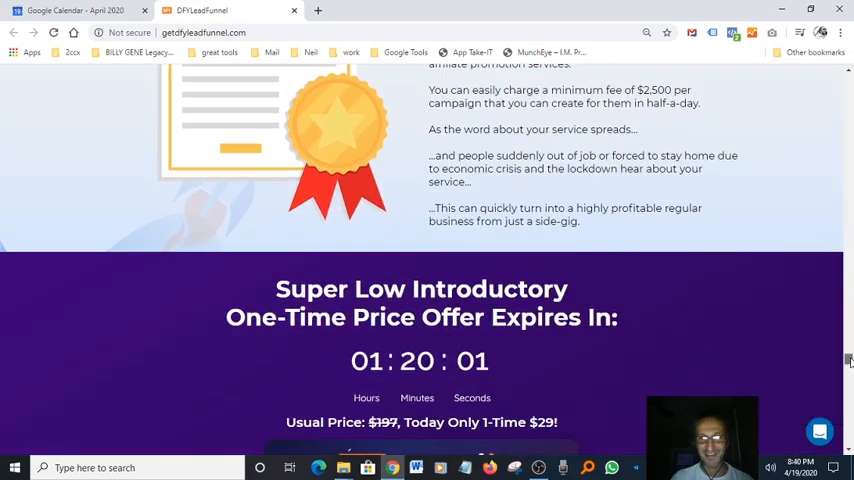
scroll(down, 3)
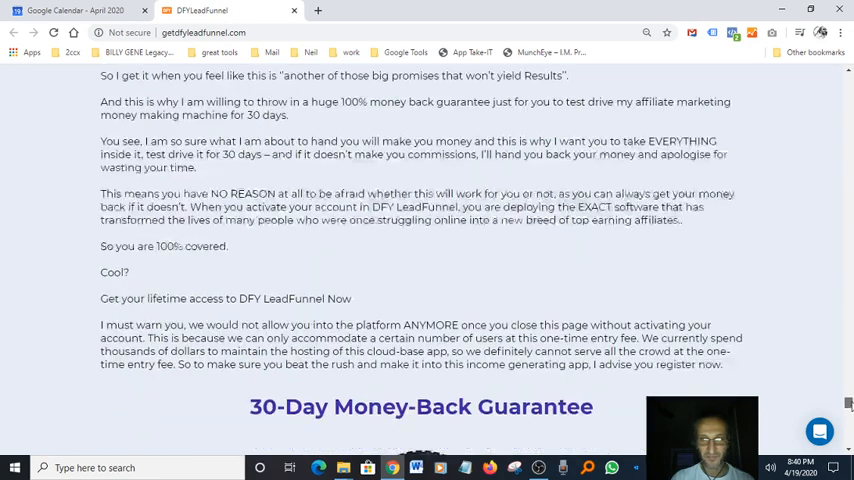
Step: Scroll so the gold 30-Day Money-Back Guarantee badge and its text are centered
scroll(down, 3)
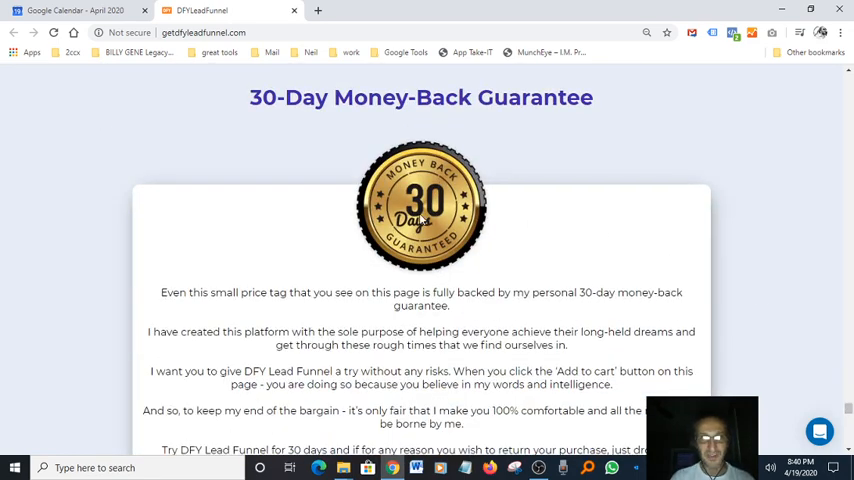
mouse_move(321, 216)
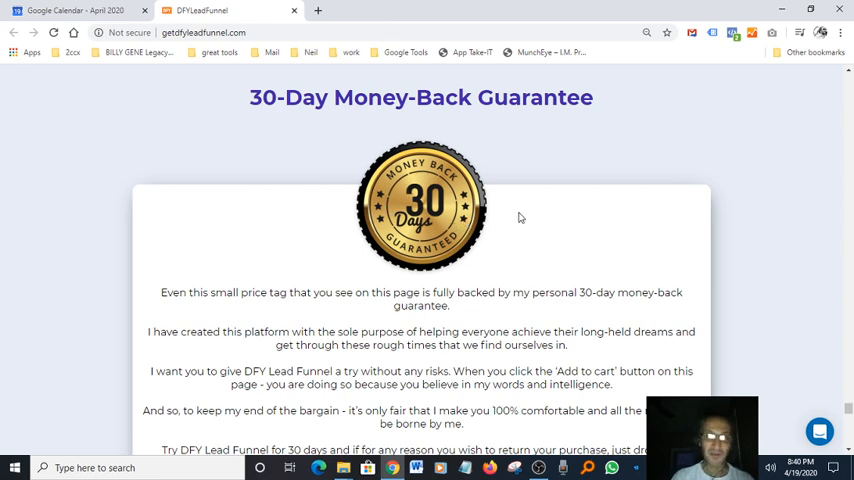
mouse_move(537, 225)
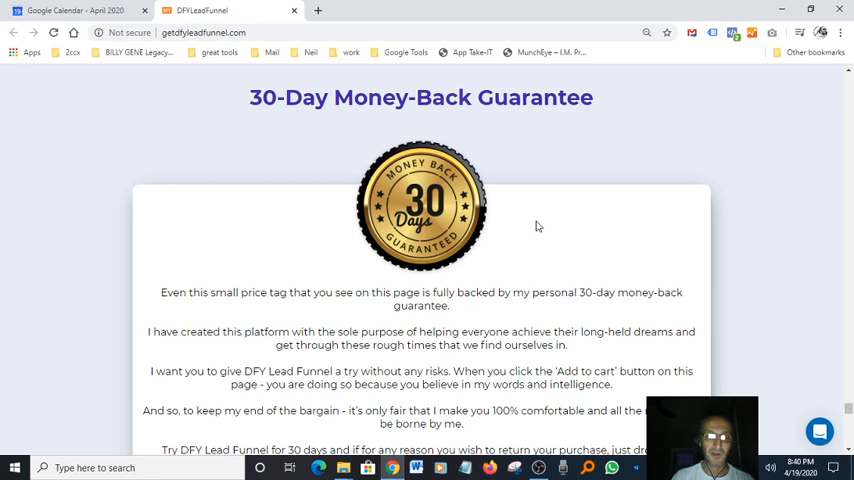